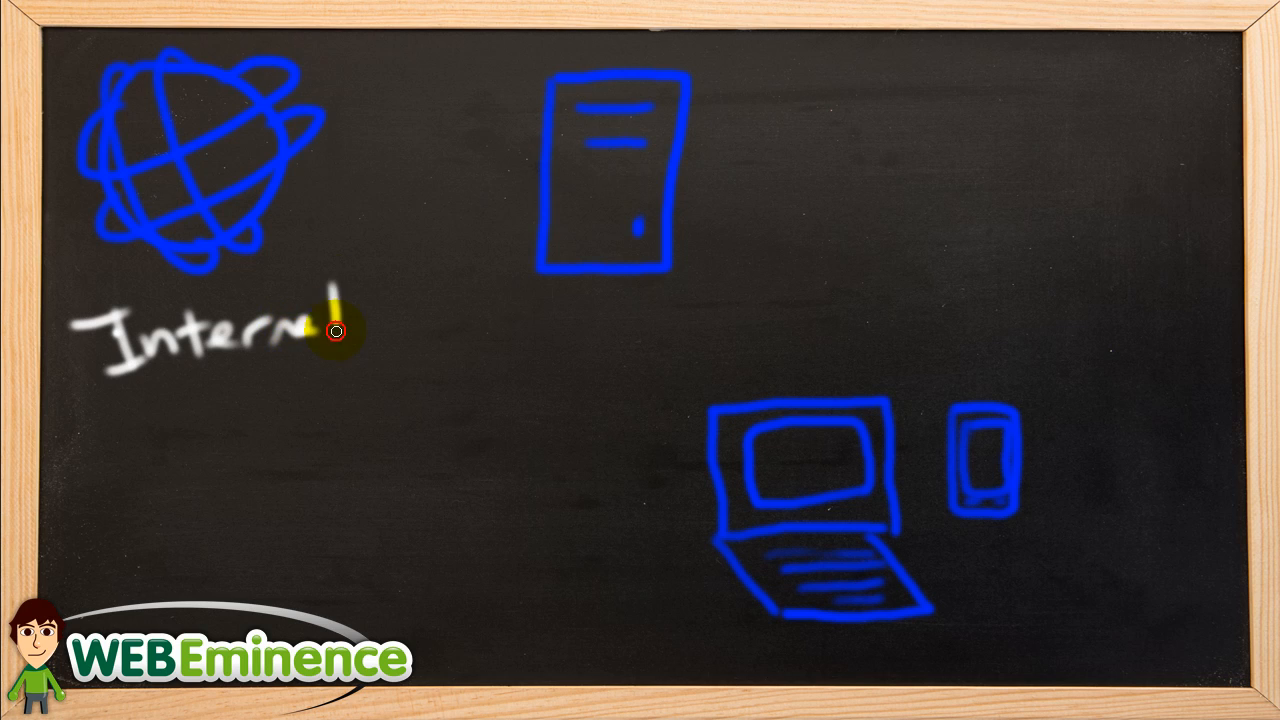
mouse_move(496, 344)
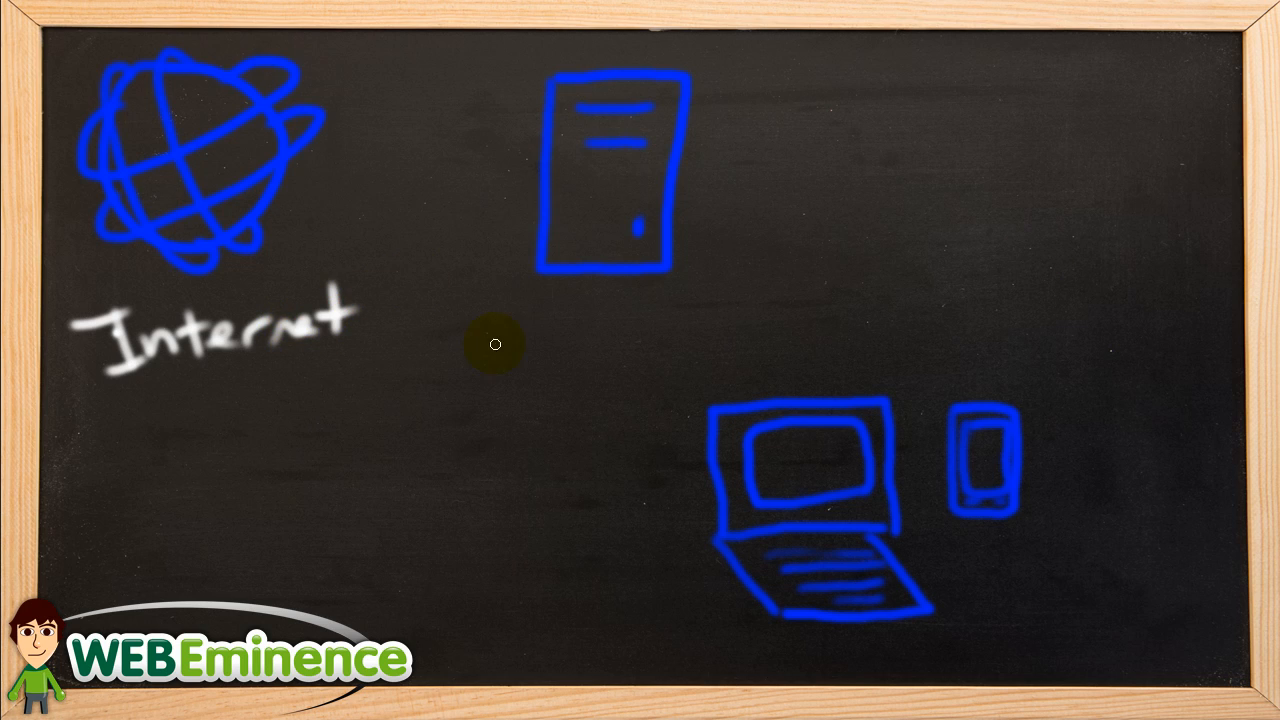
mouse_move(872, 78)
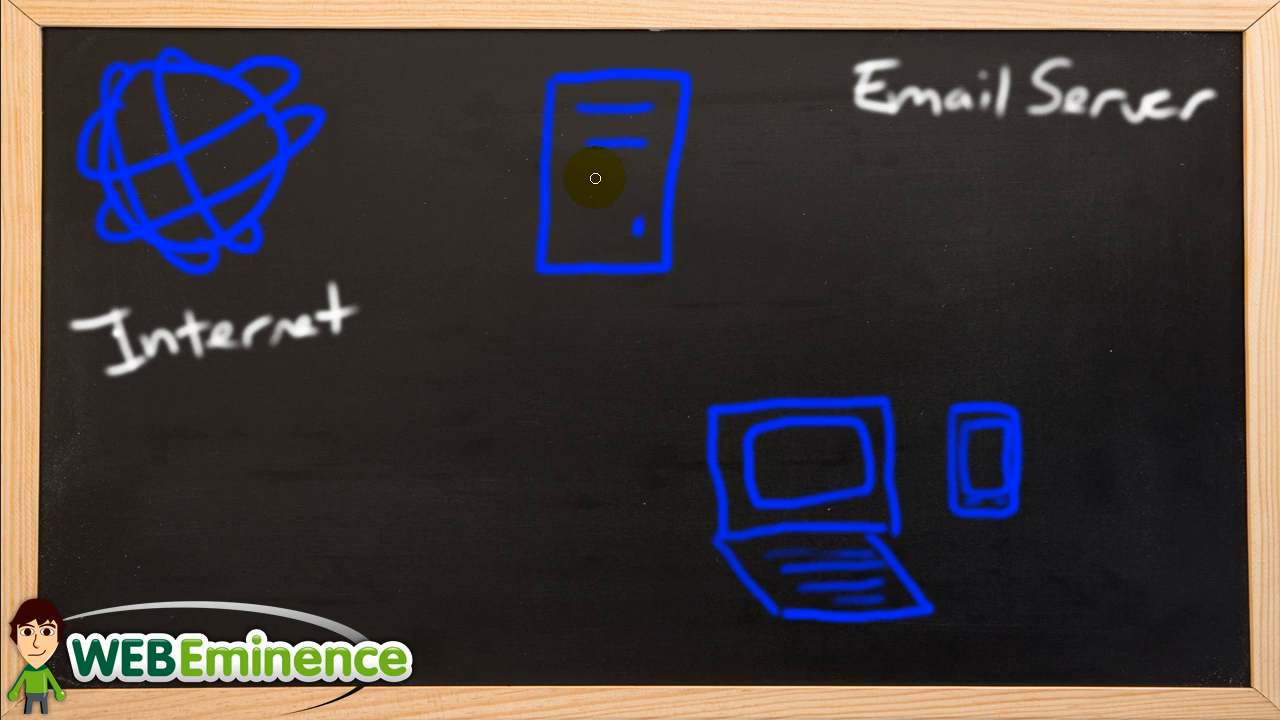
mouse_move(716, 114)
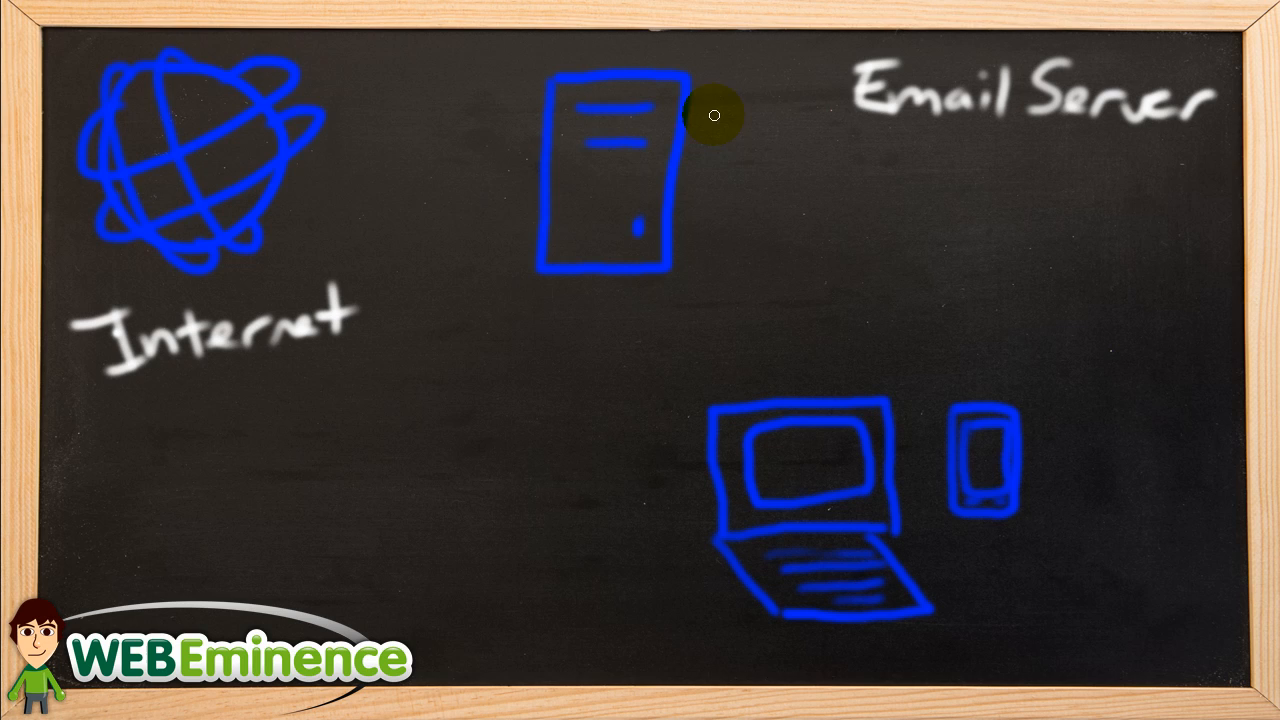
mouse_move(984, 612)
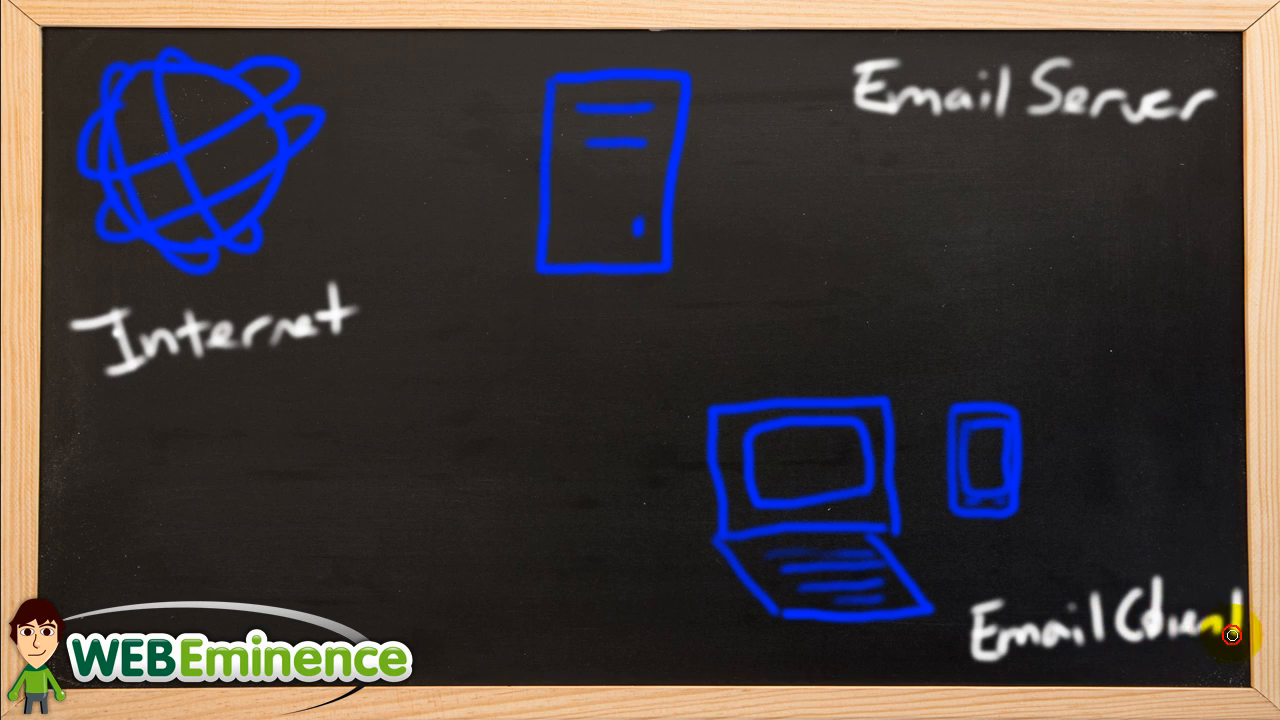
mouse_move(794, 448)
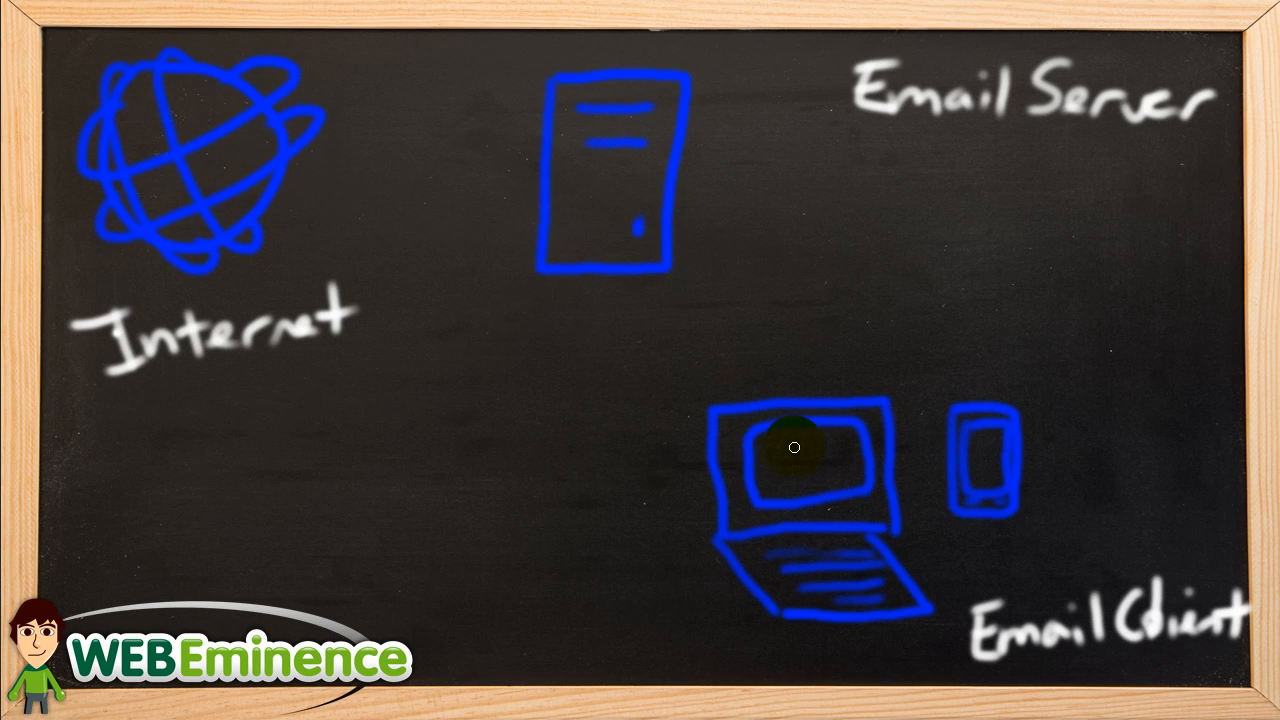
mouse_move(316, 206)
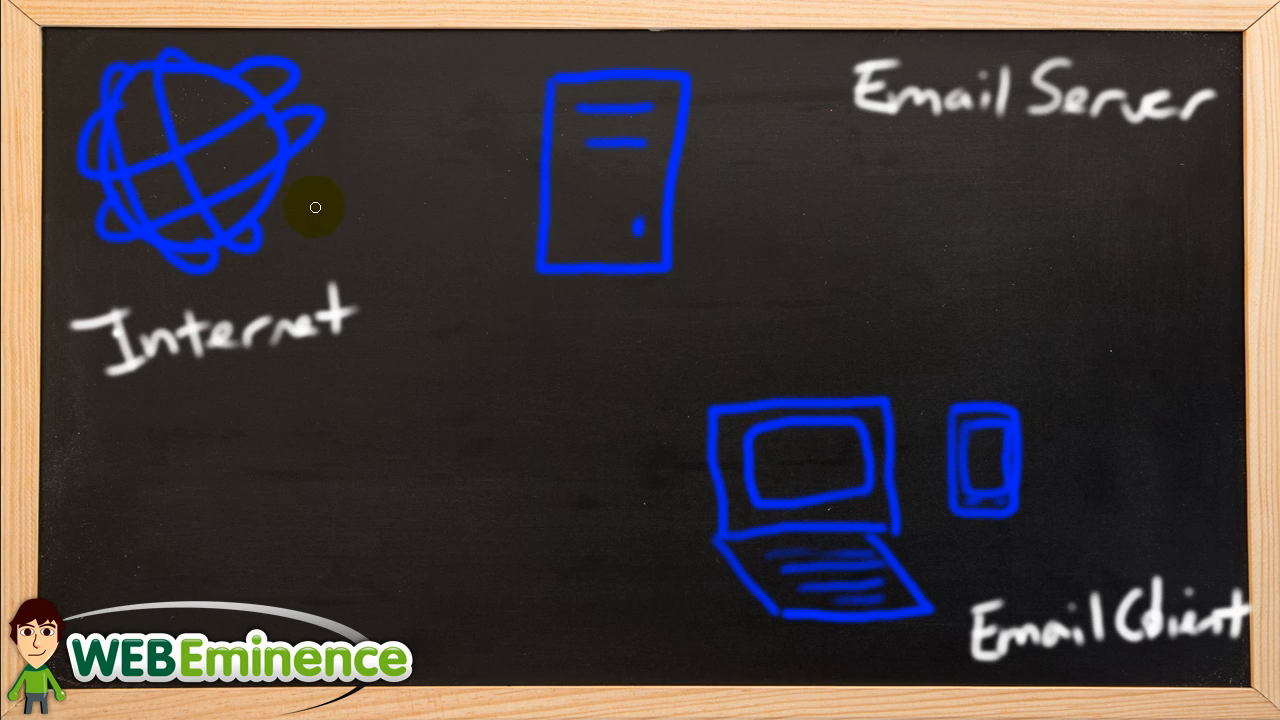
mouse_move(280, 210)
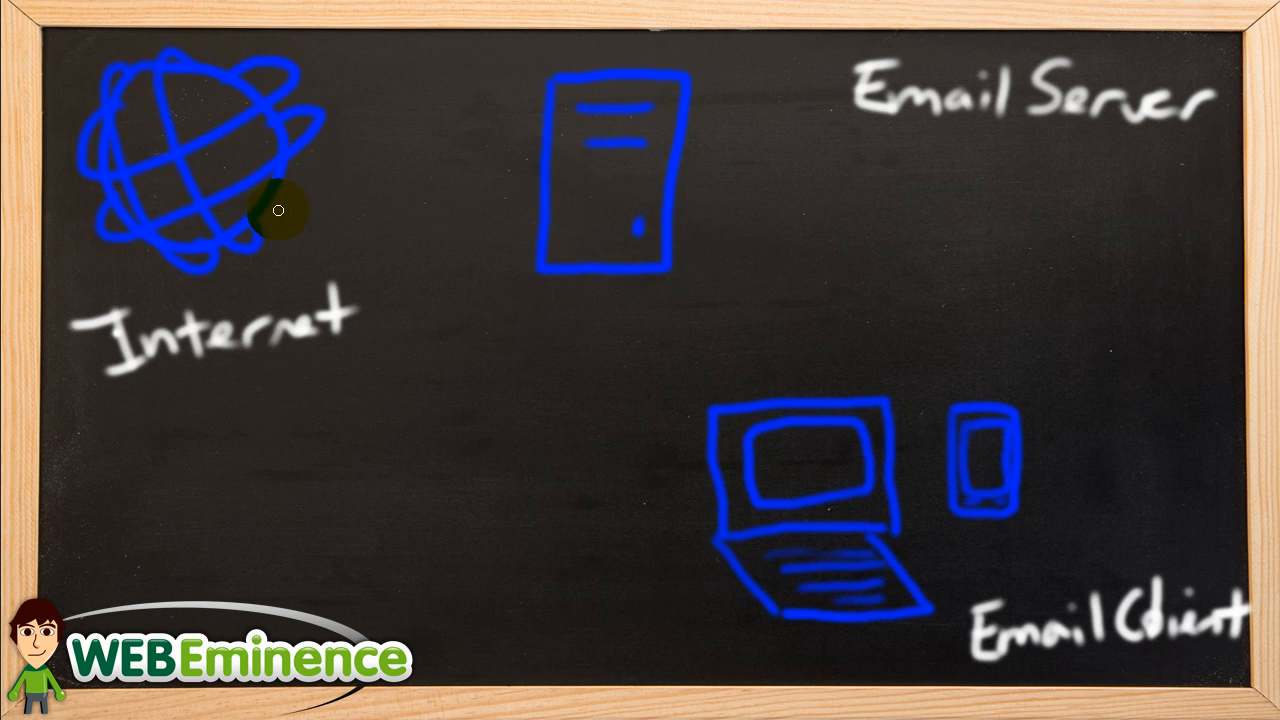
Step: Draw an arrow from the Internet globe to the server and a narrow storage box beside it
left_click_drag(280, 210, 524, 184)
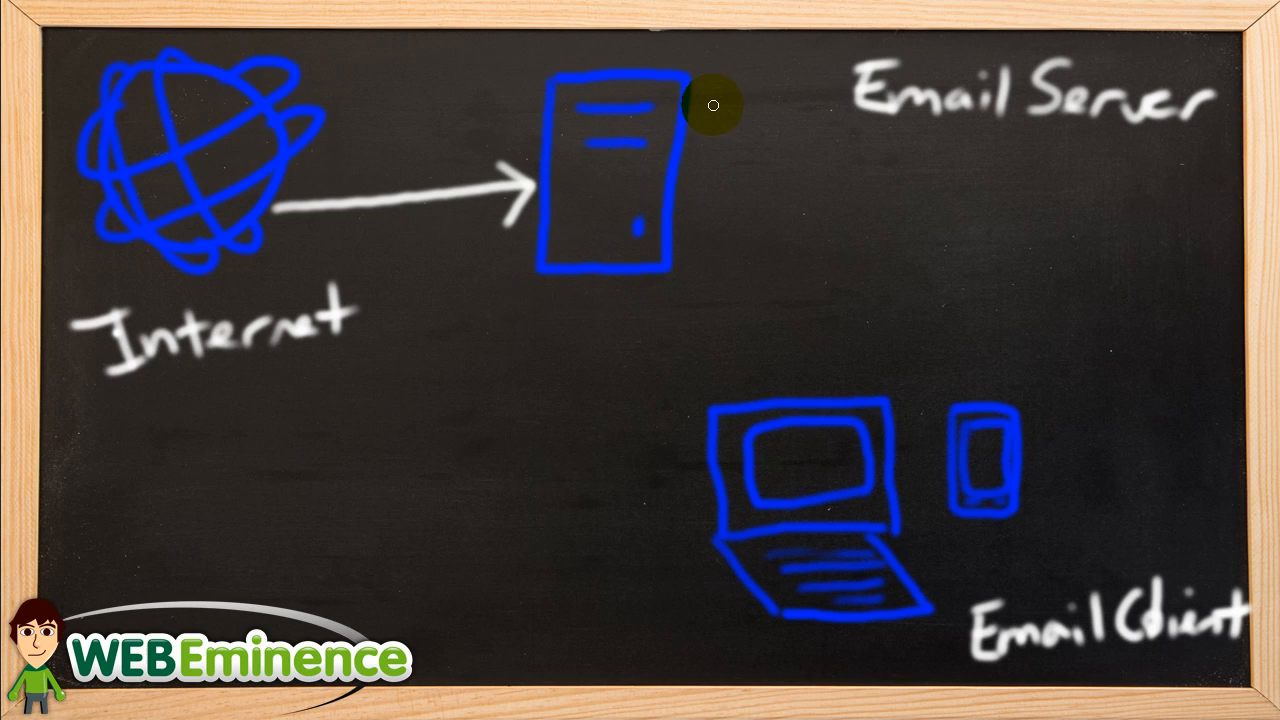
left_click_drag(710, 104, 712, 270)
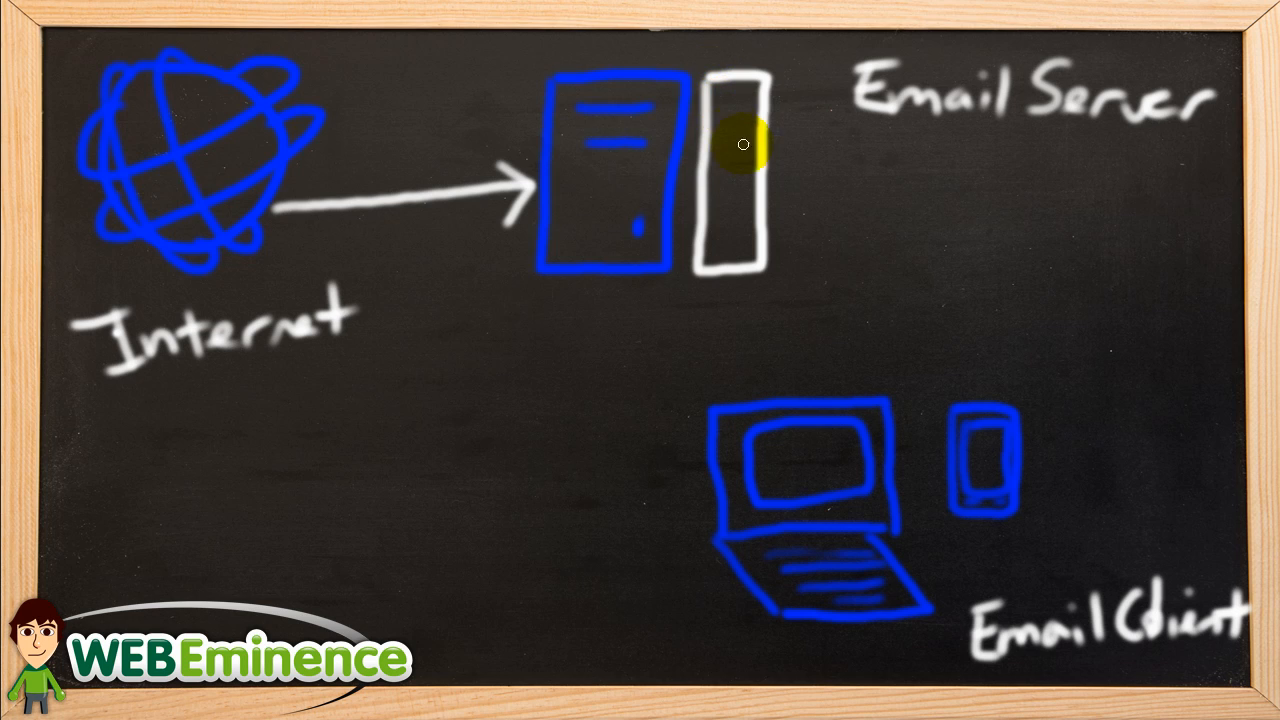
mouse_move(704, 256)
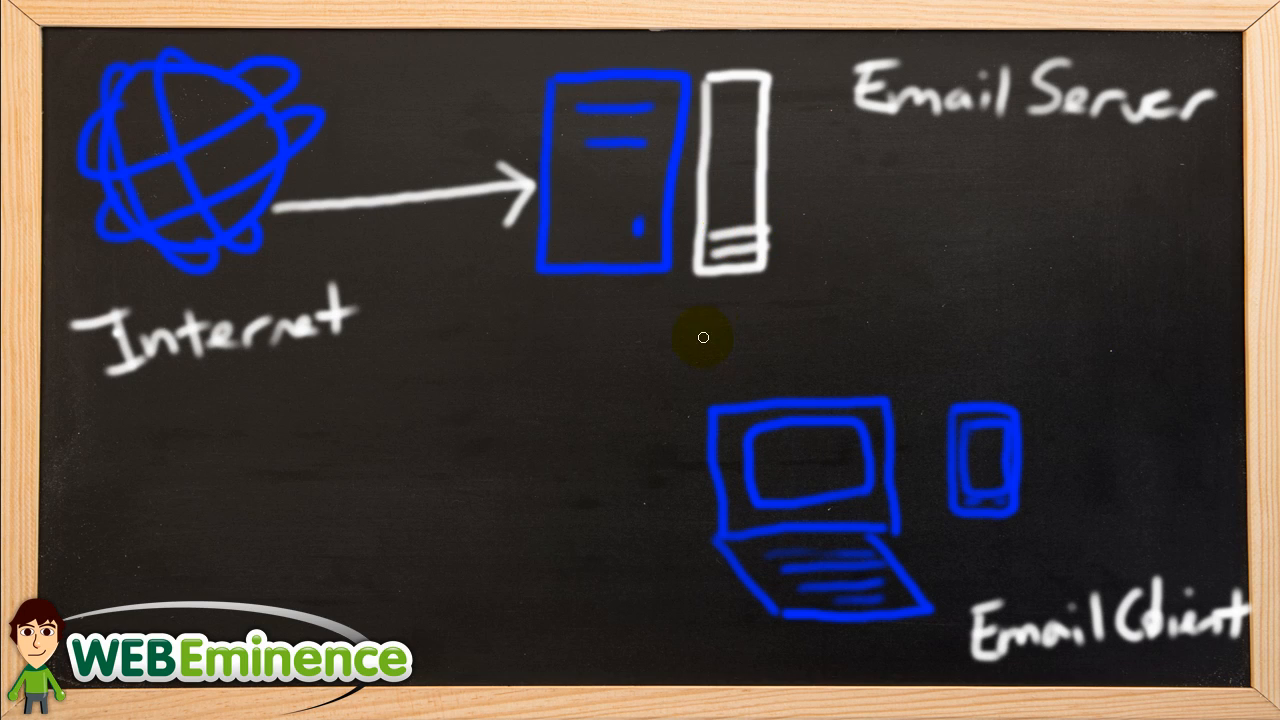
mouse_move(818, 408)
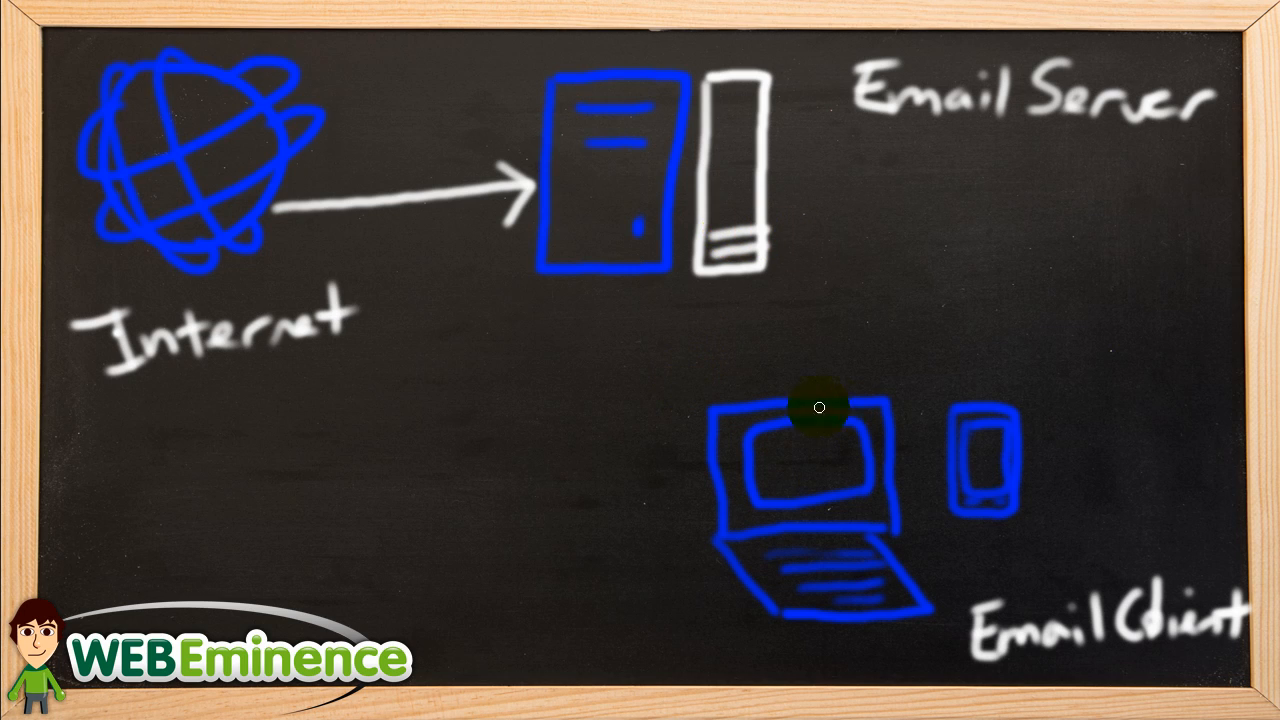
mouse_move(758, 472)
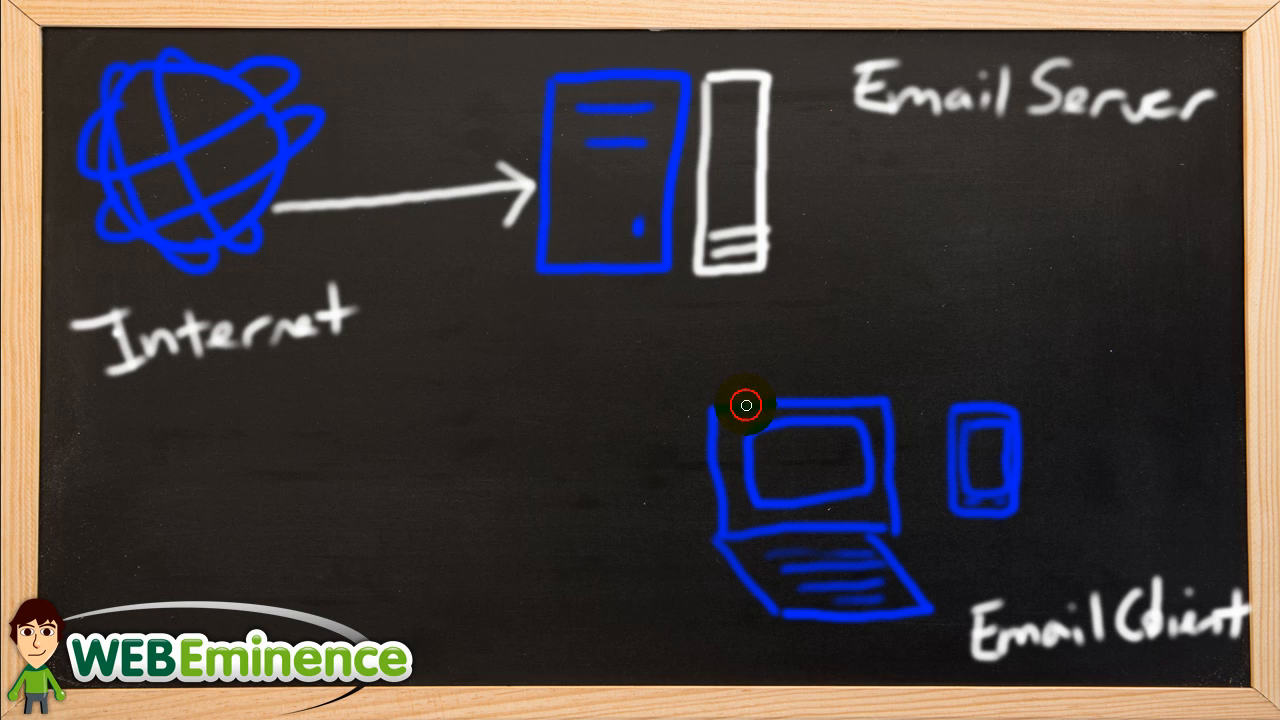
Step: Draw a line connecting the server tower down to the laptop
left_click_drag(744, 404, 624, 284)
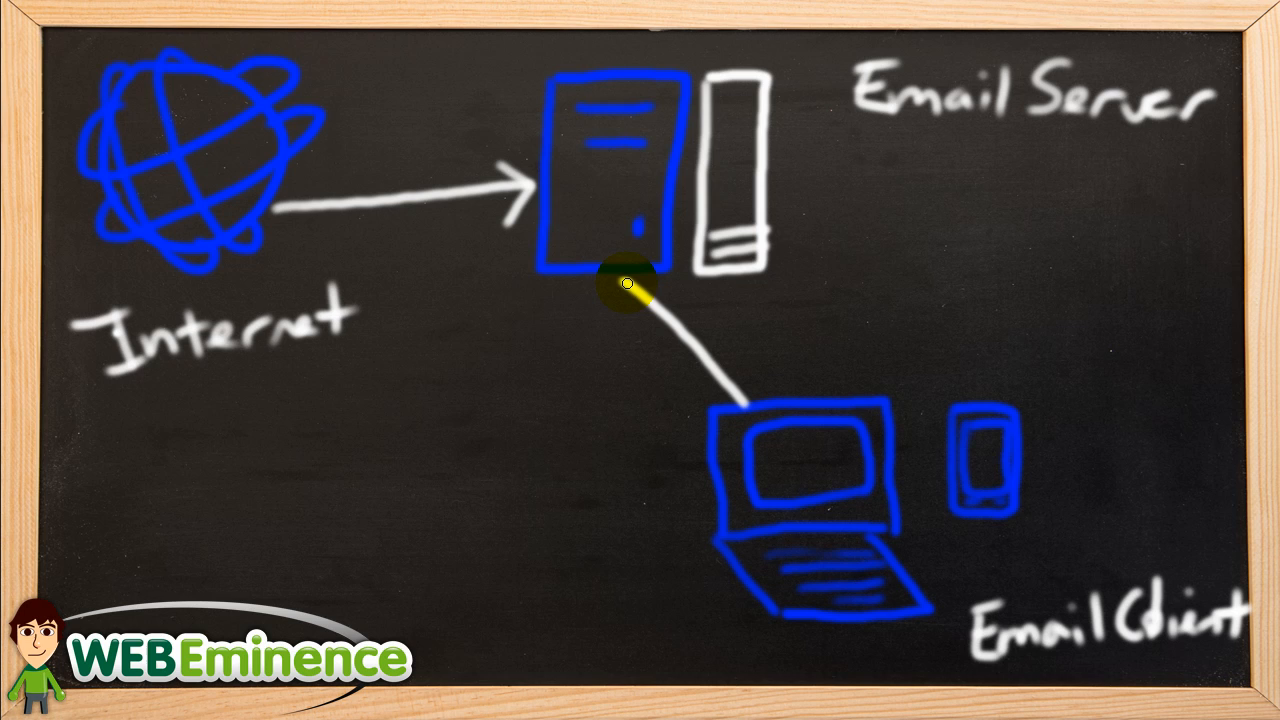
mouse_move(336, 444)
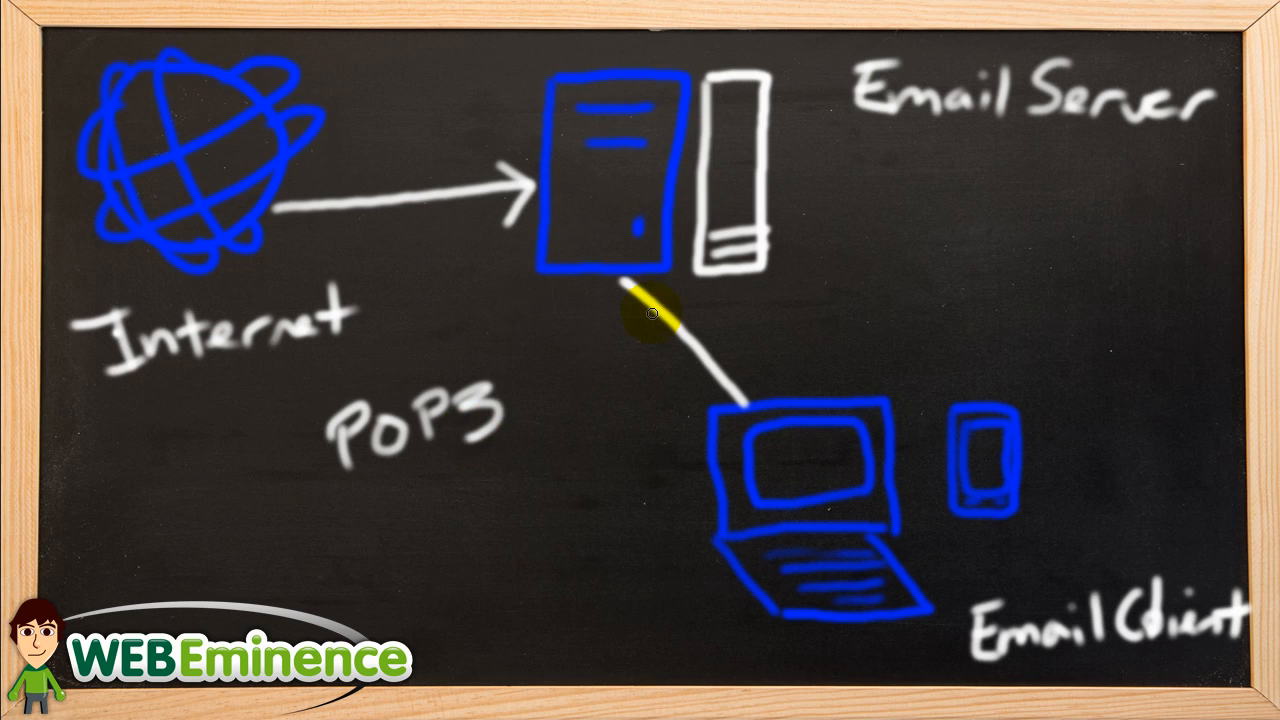
mouse_move(428, 480)
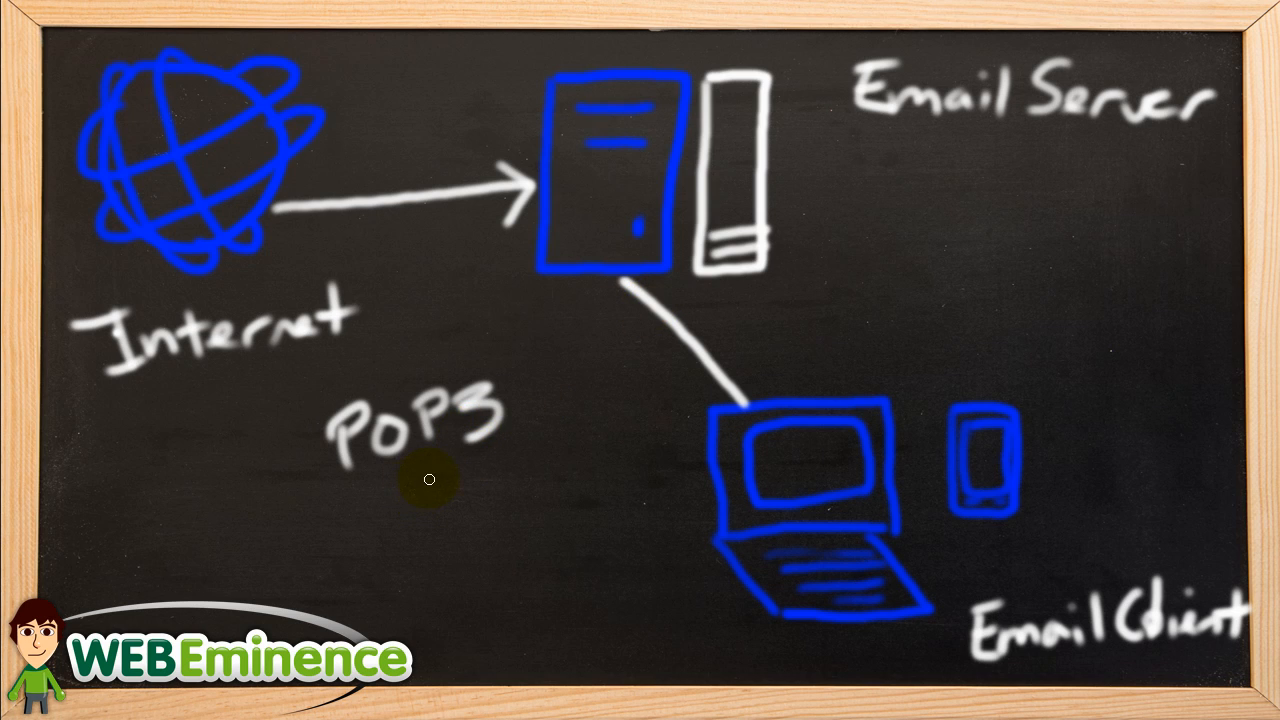
mouse_move(510, 334)
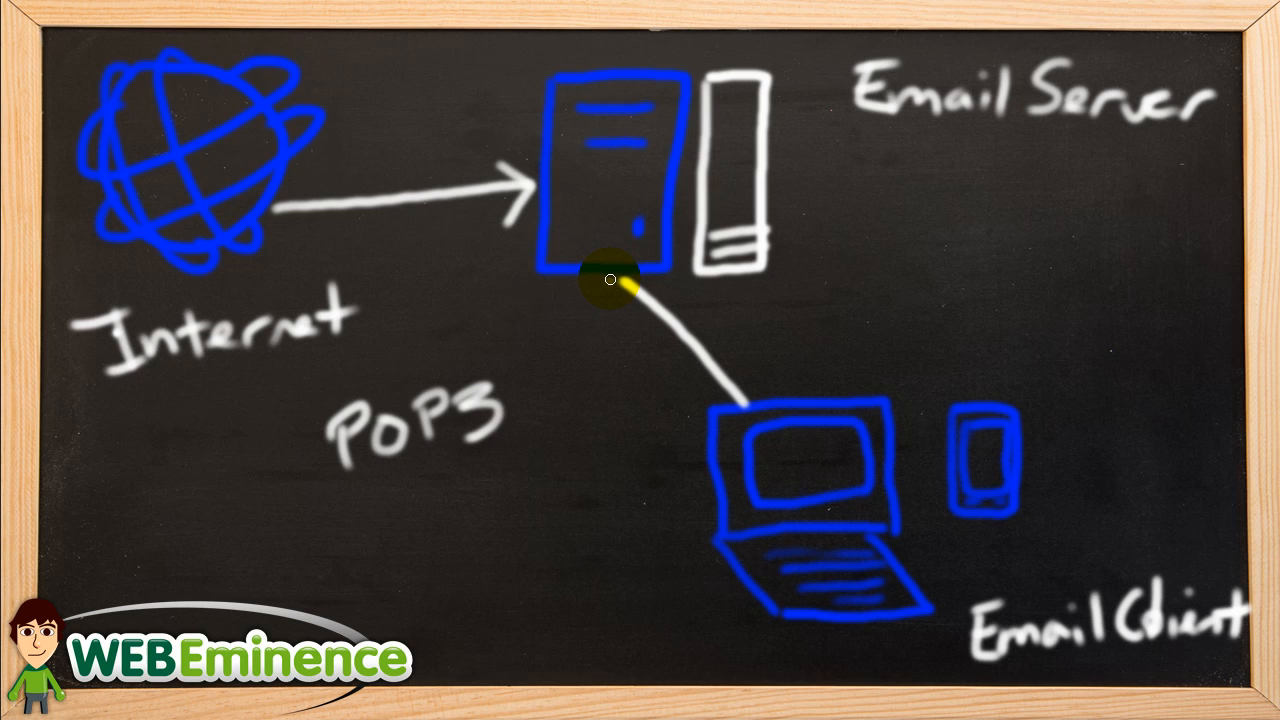
mouse_move(630, 350)
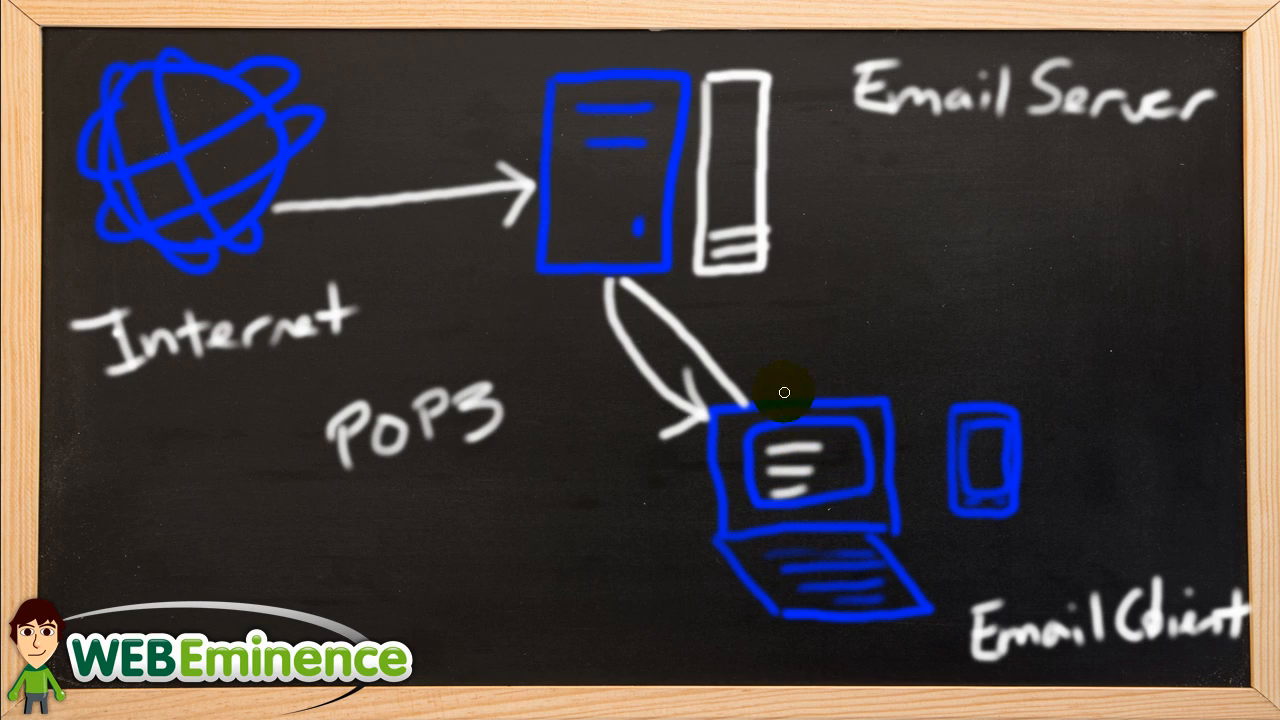
mouse_move(716, 418)
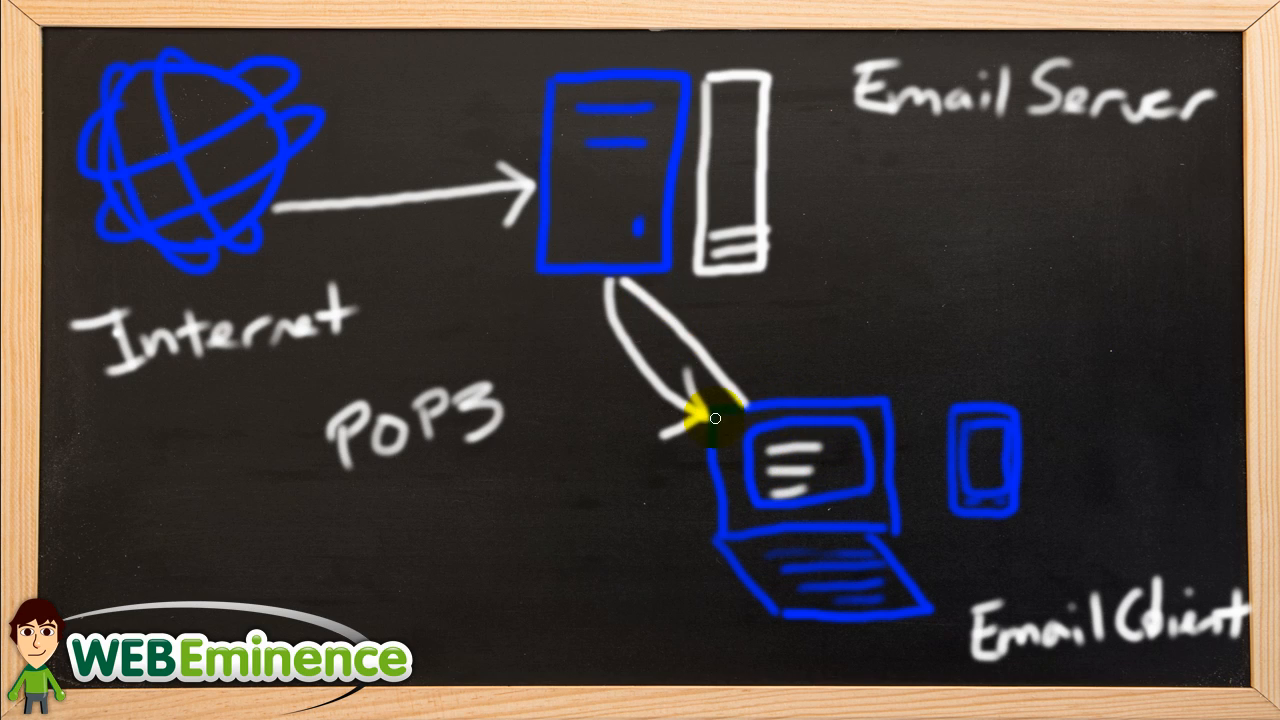
mouse_move(798, 388)
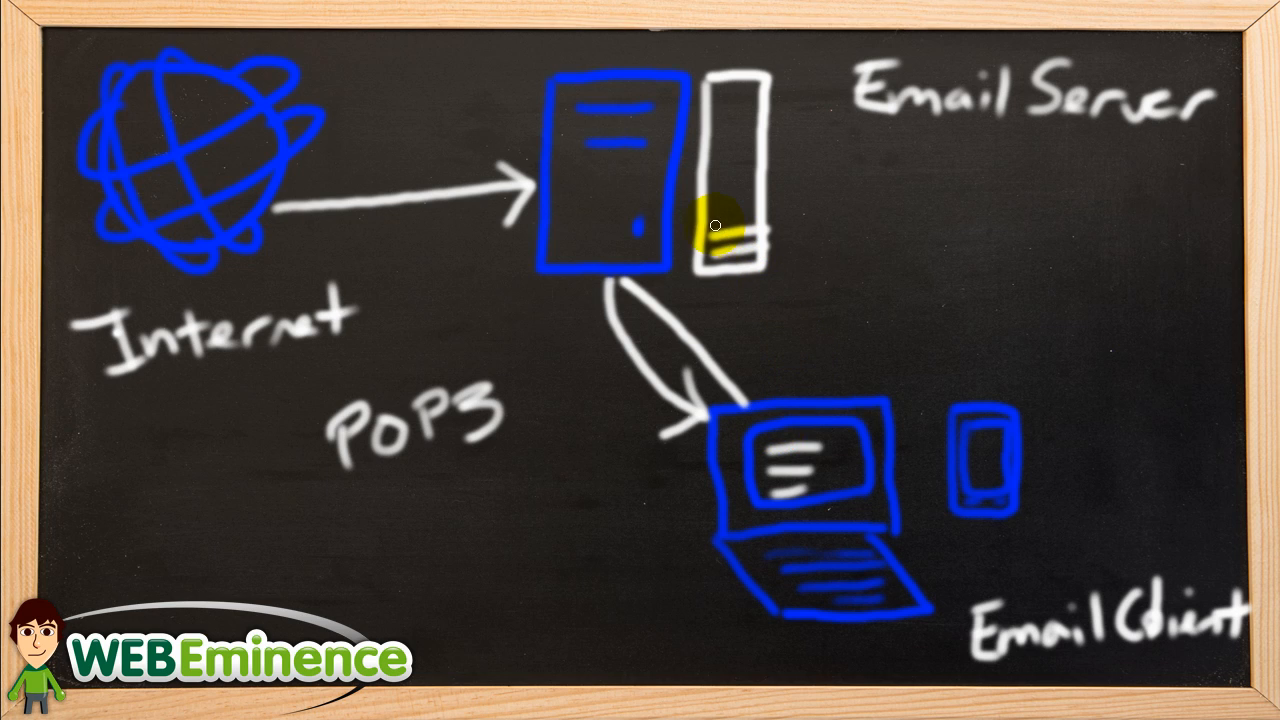
mouse_move(770, 400)
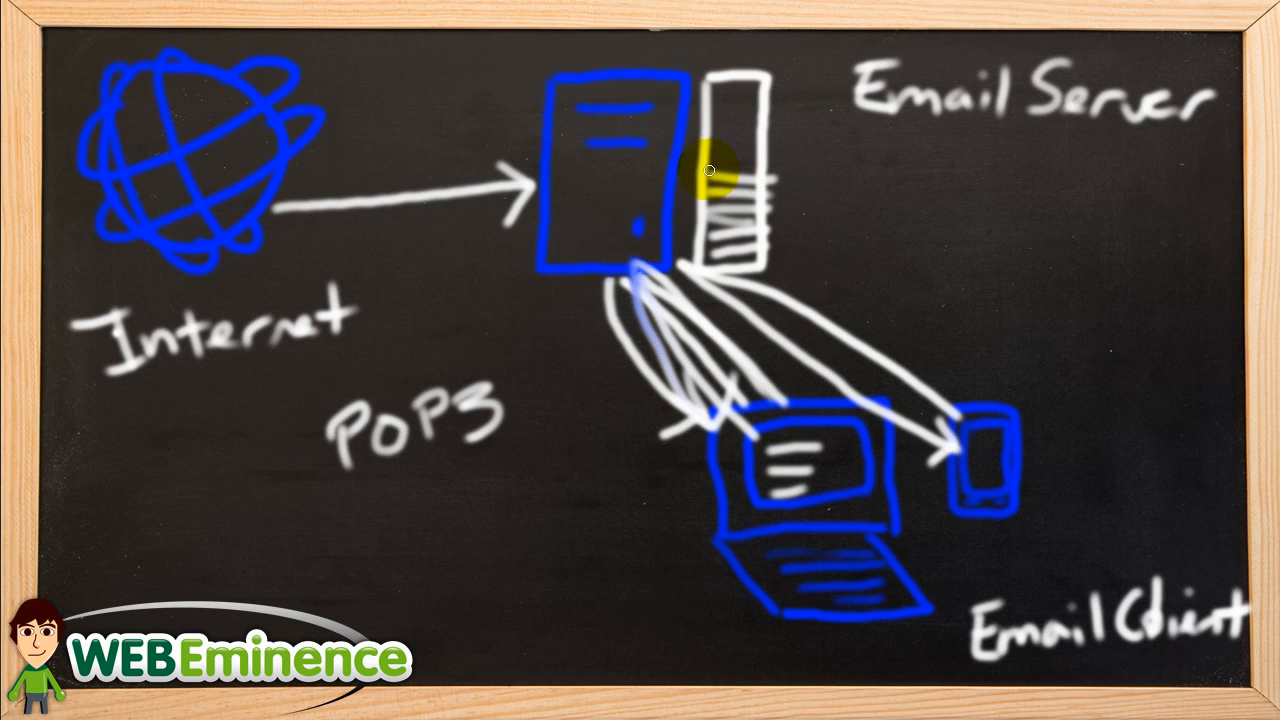
mouse_move(744, 136)
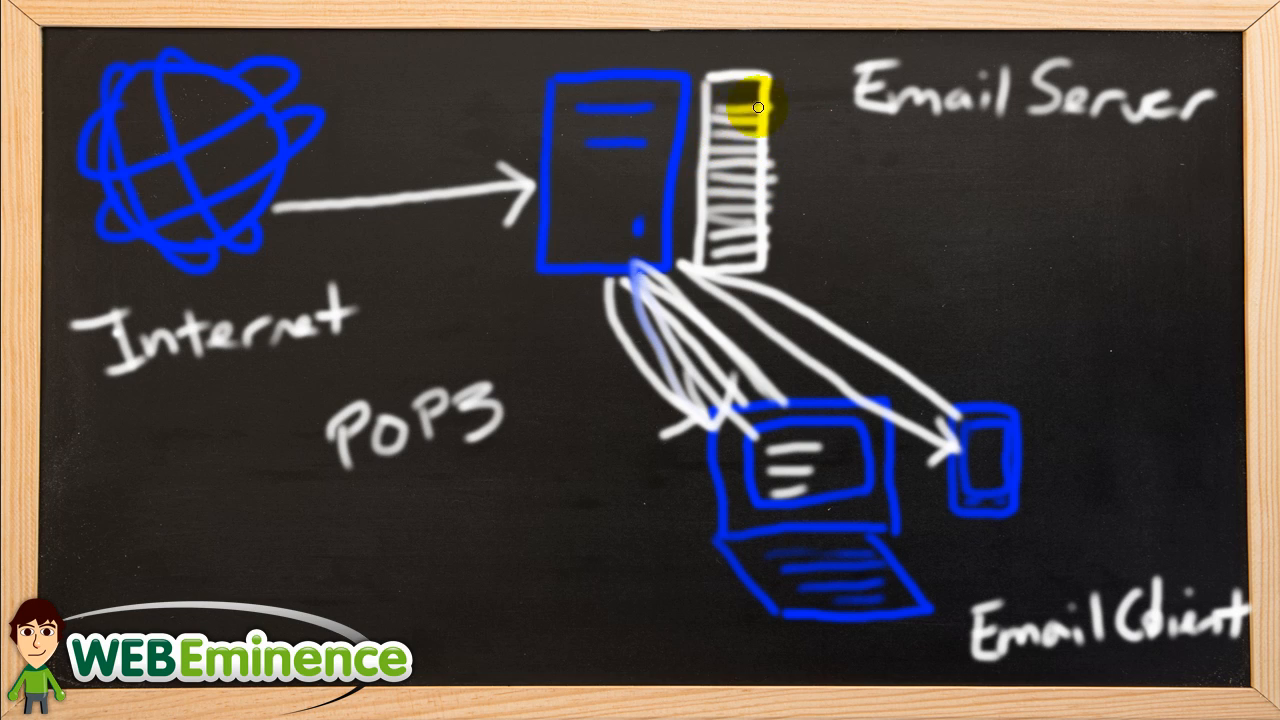
mouse_move(812, 124)
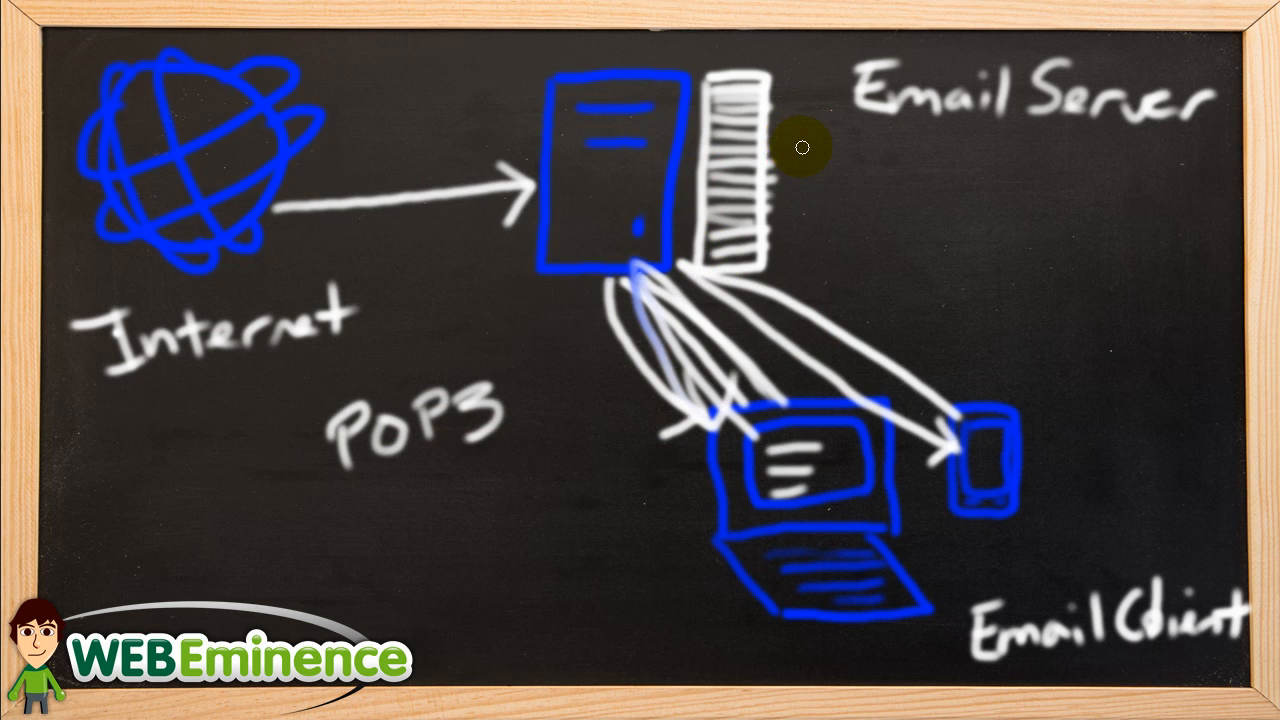
mouse_move(760, 130)
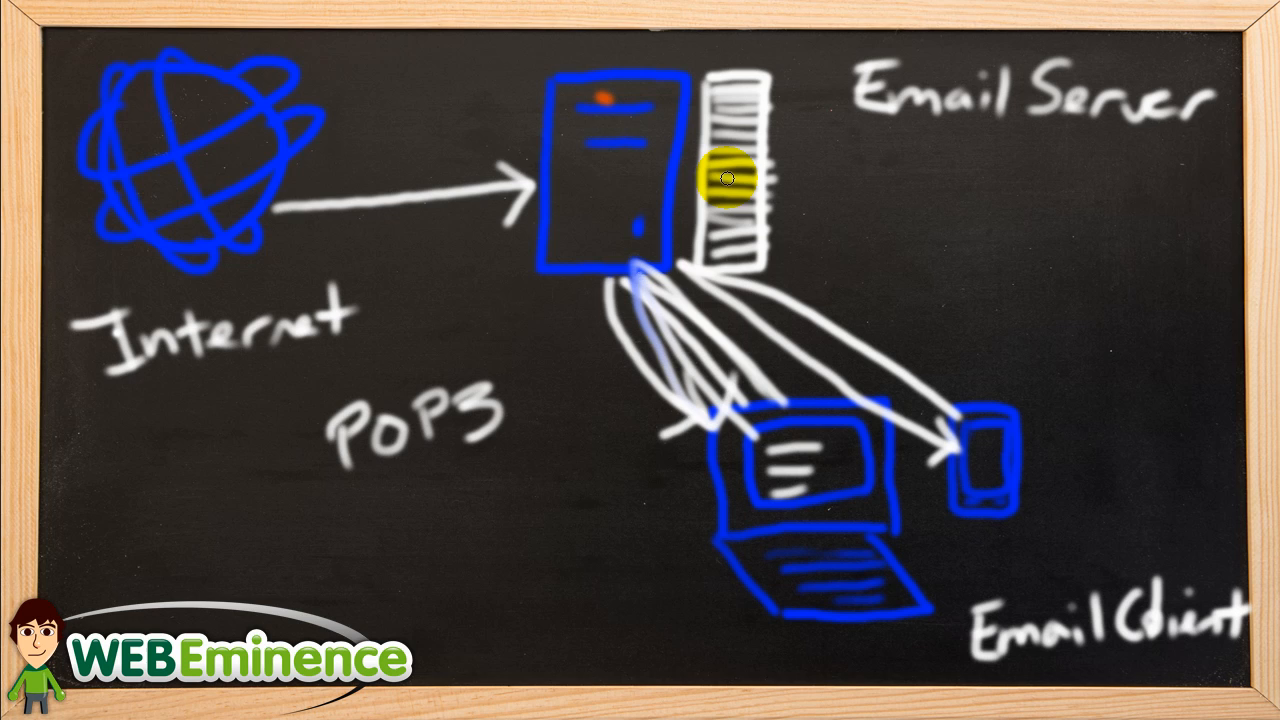
mouse_move(798, 154)
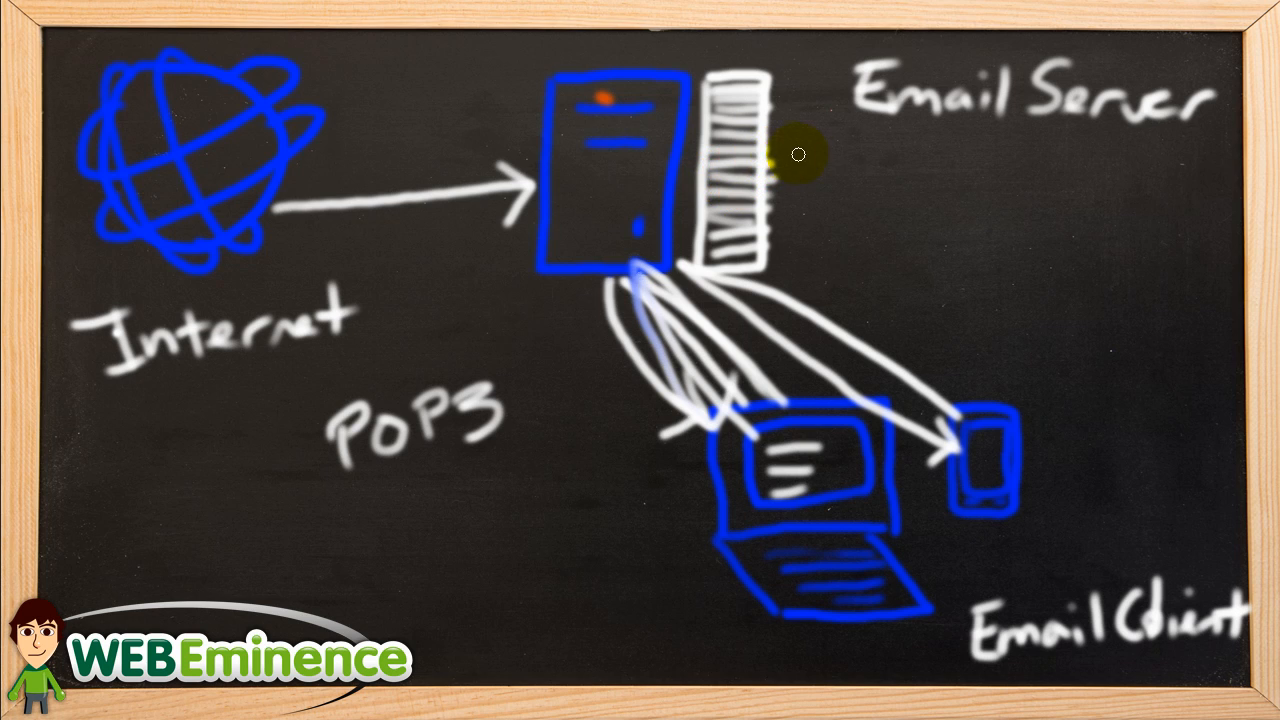
mouse_move(624, 492)
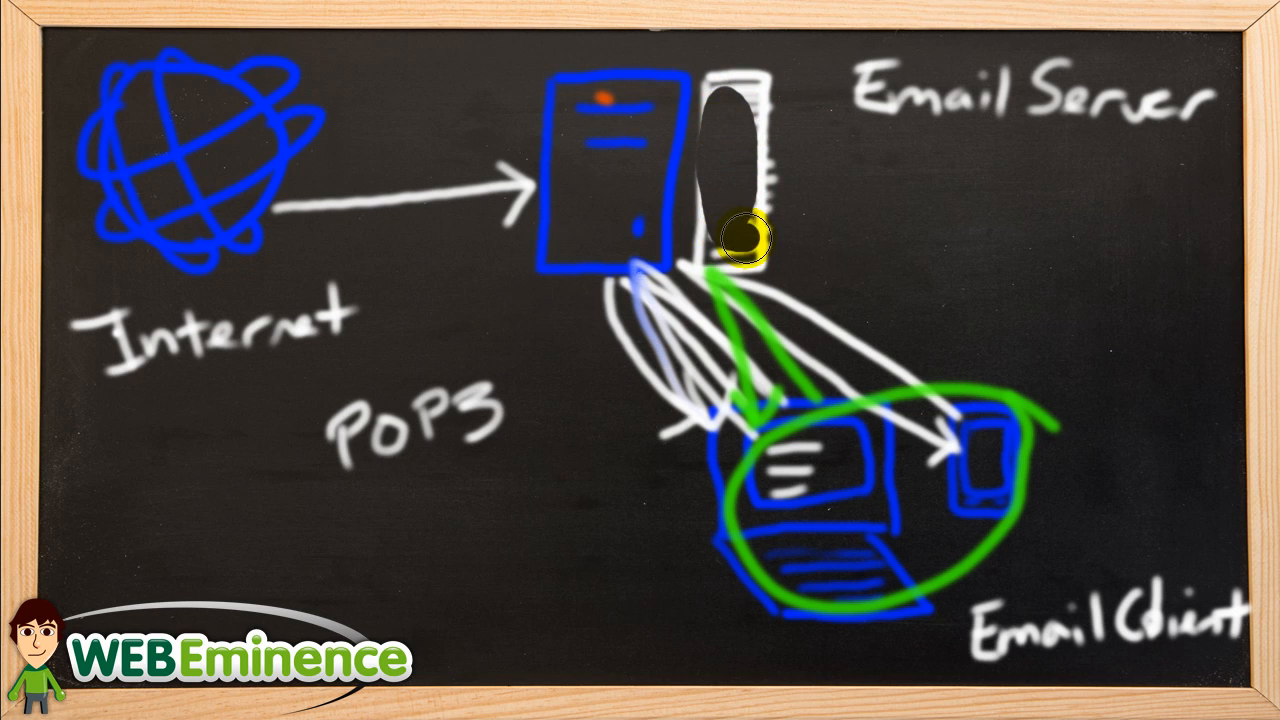
mouse_move(976, 40)
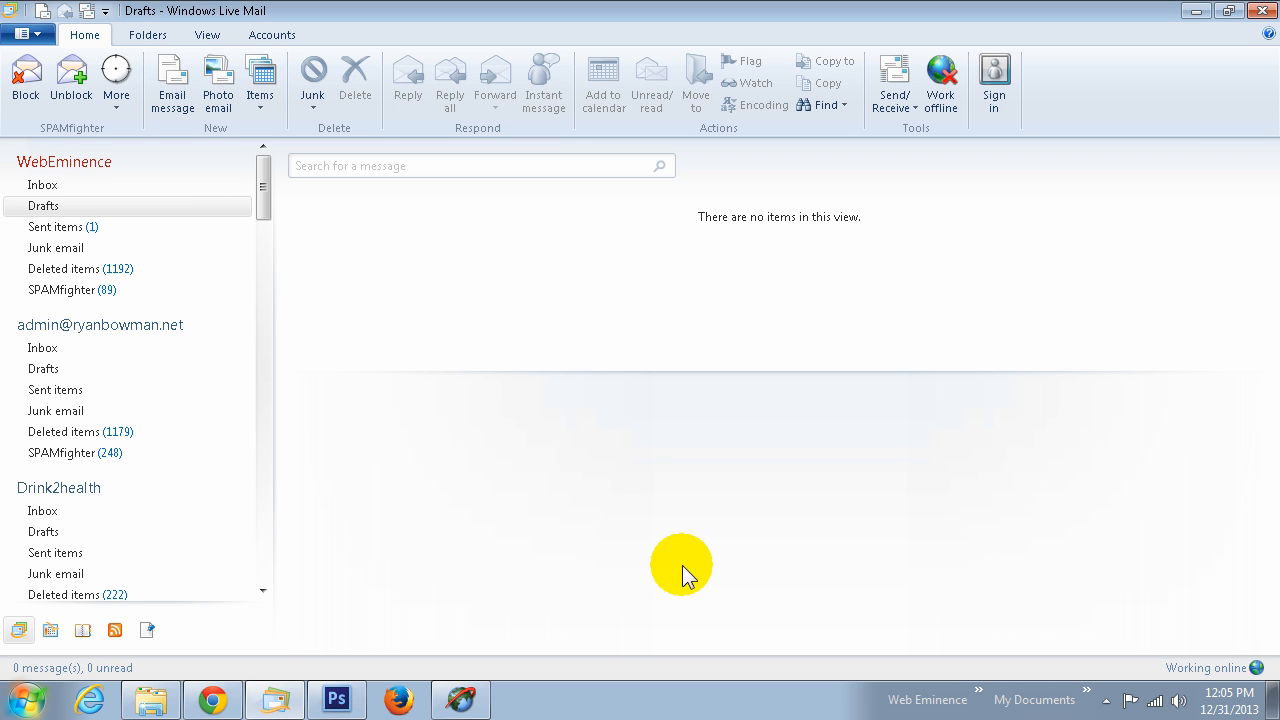
mouse_move(398, 332)
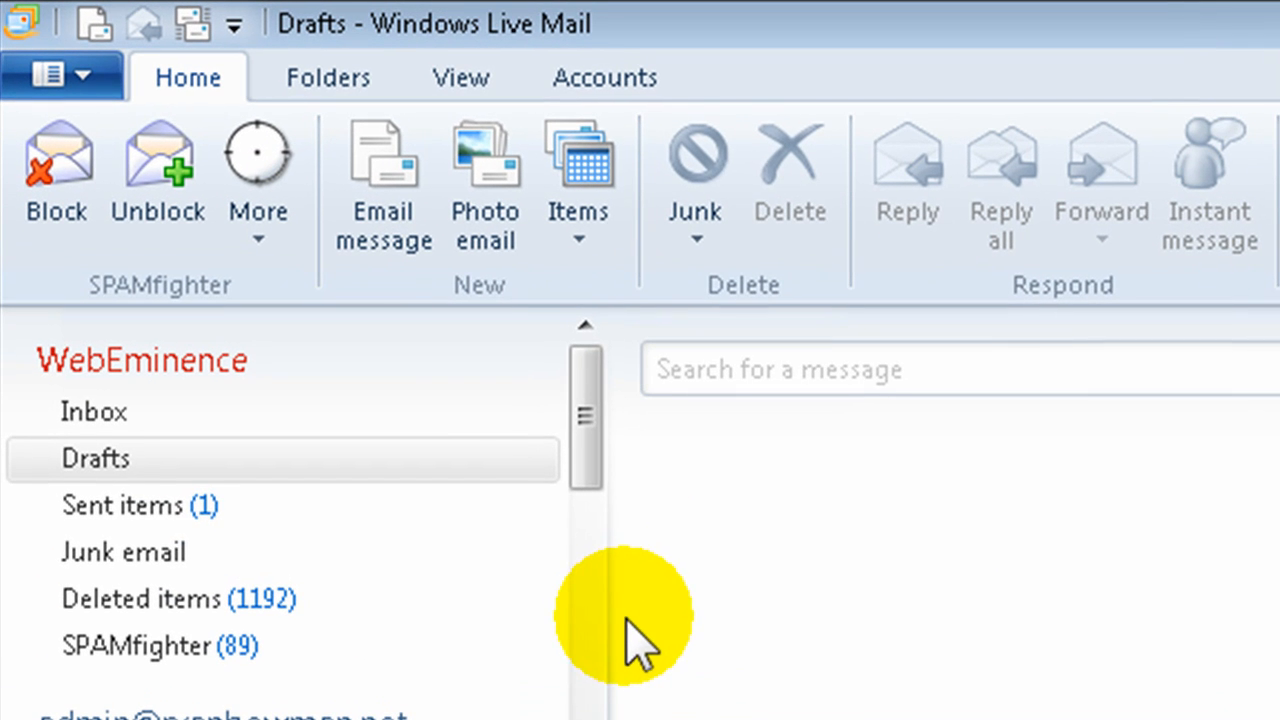
mouse_move(576, 110)
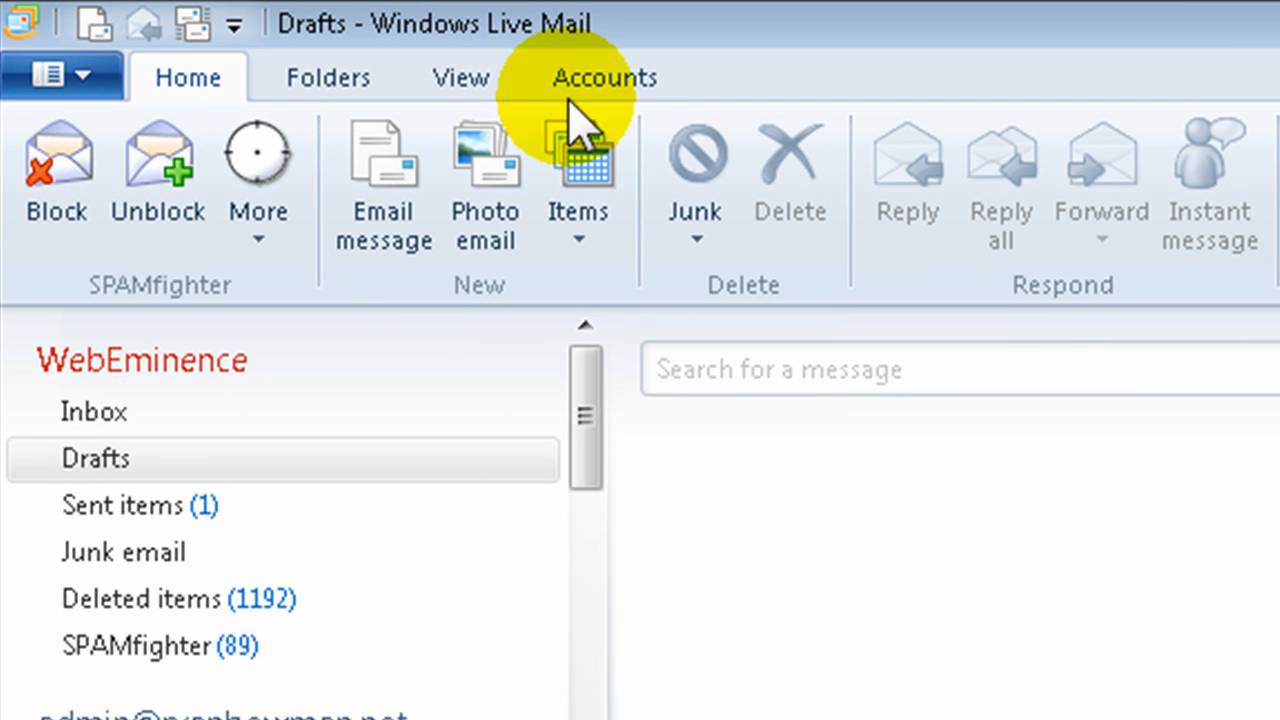
Step: Show the WebEminence account's Advanced properties with POP3 port 995 and delivery options
left_click(604, 76)
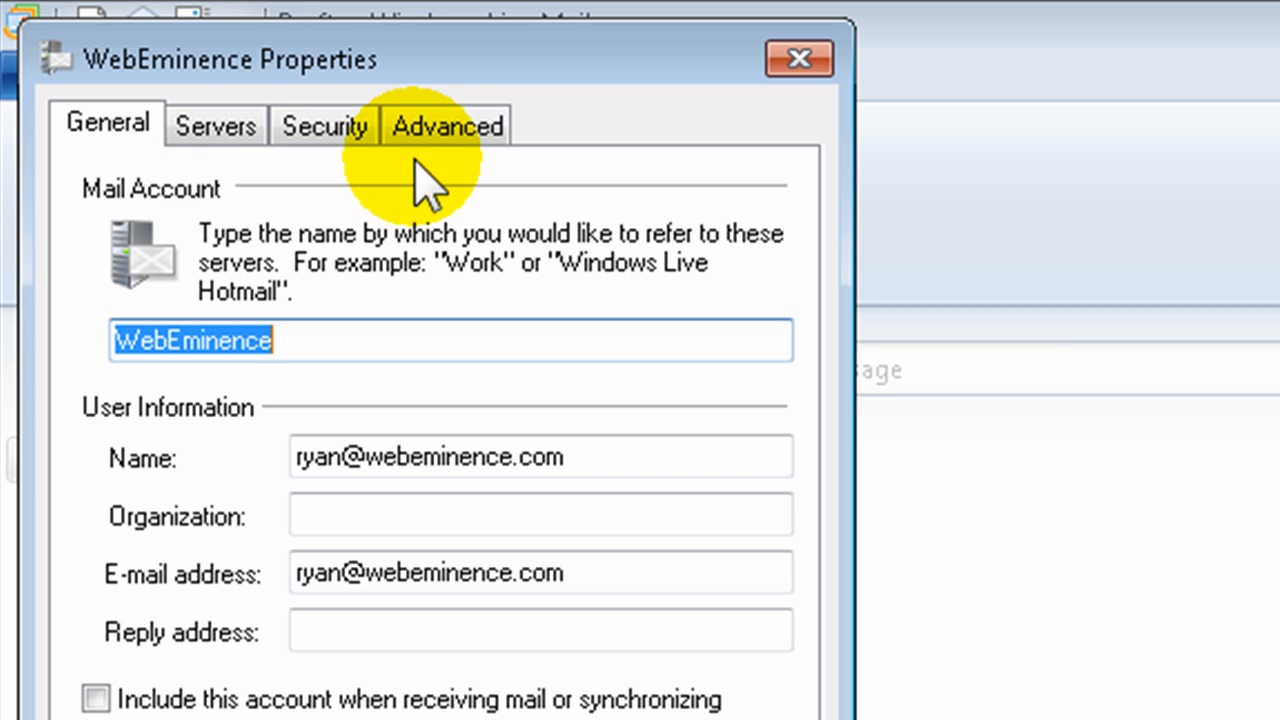
left_click(446, 124)
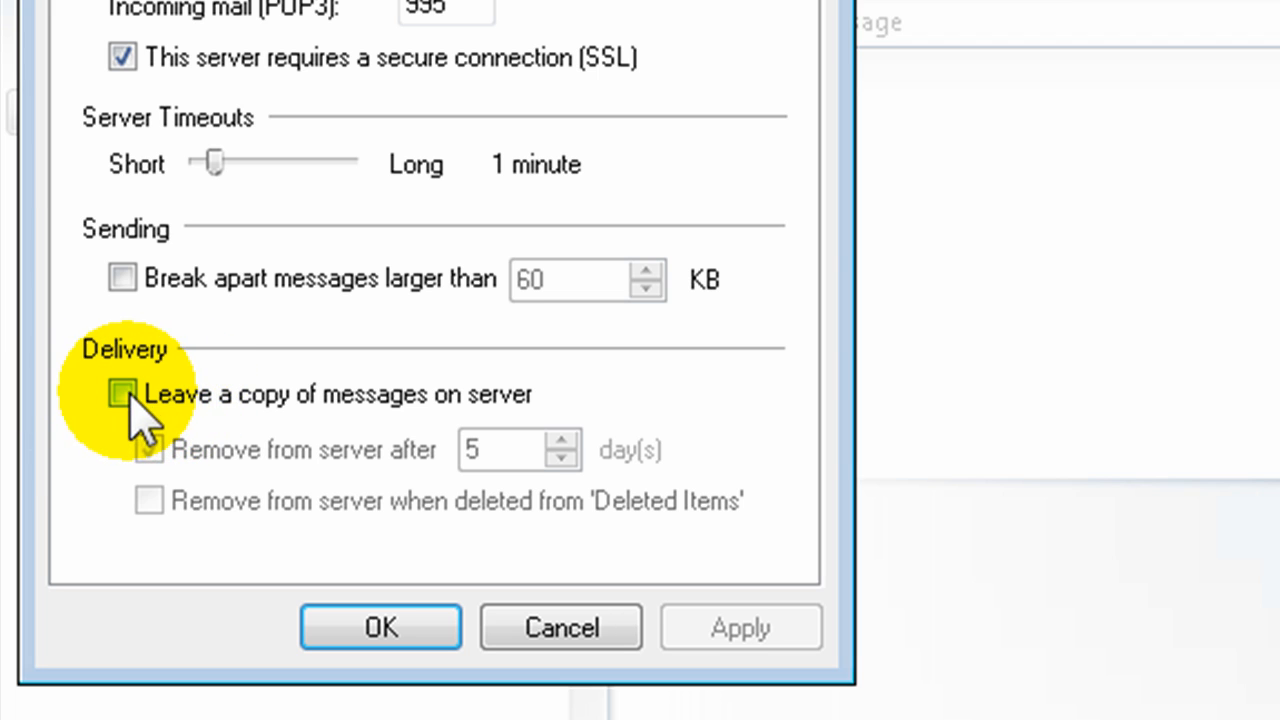
Step: Leave 'Leave a copy of messages on server' unchecked for WebEminence and save with OK
left_click(122, 392)
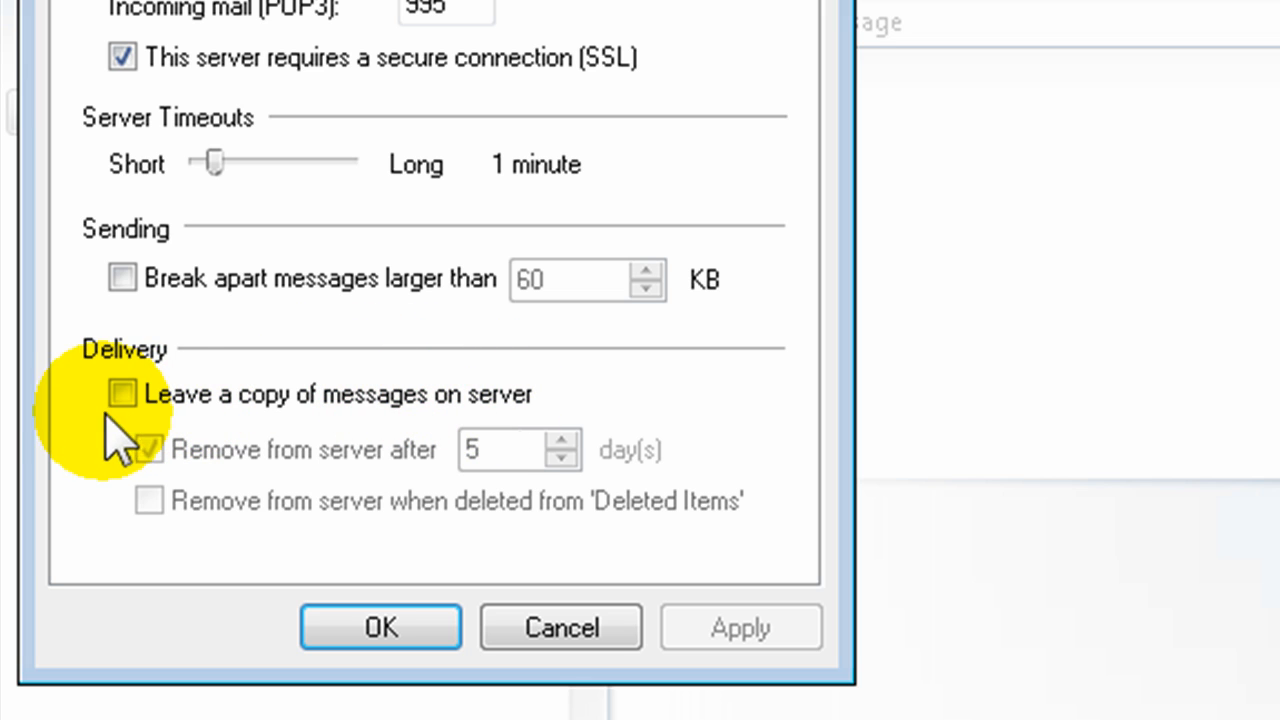
left_click(122, 392)
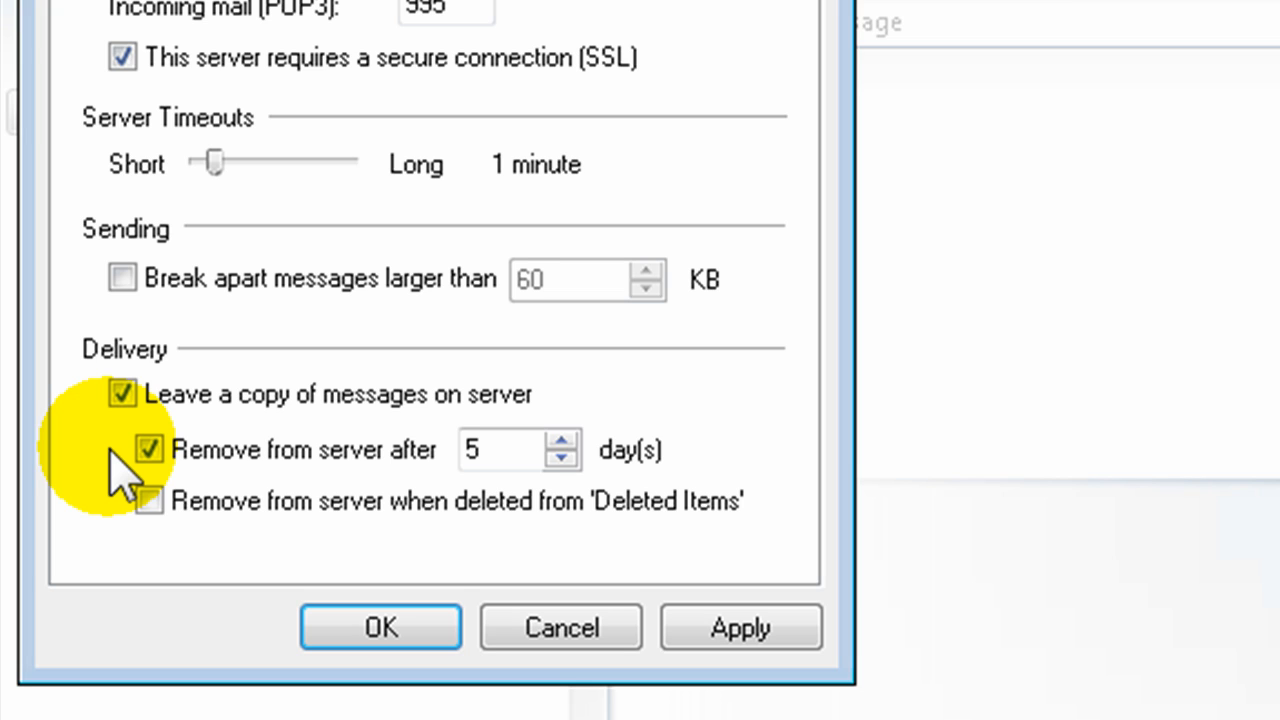
left_click(148, 448)
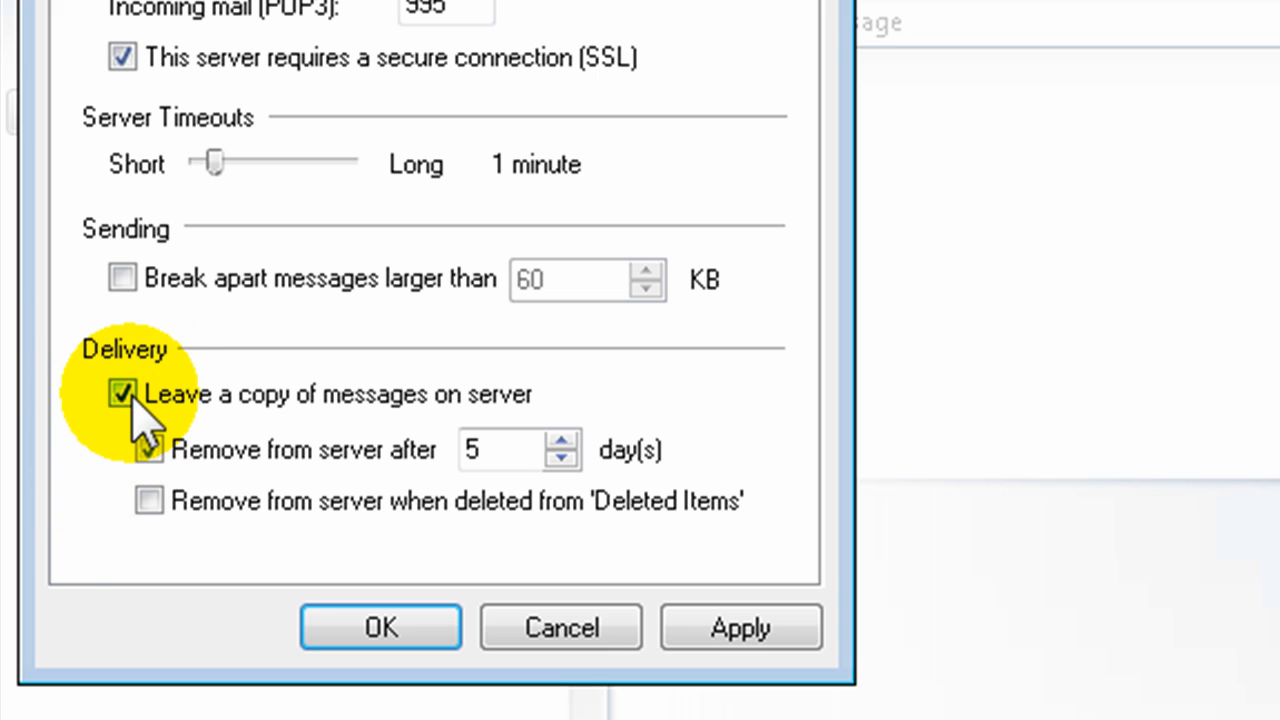
left_click(122, 392)
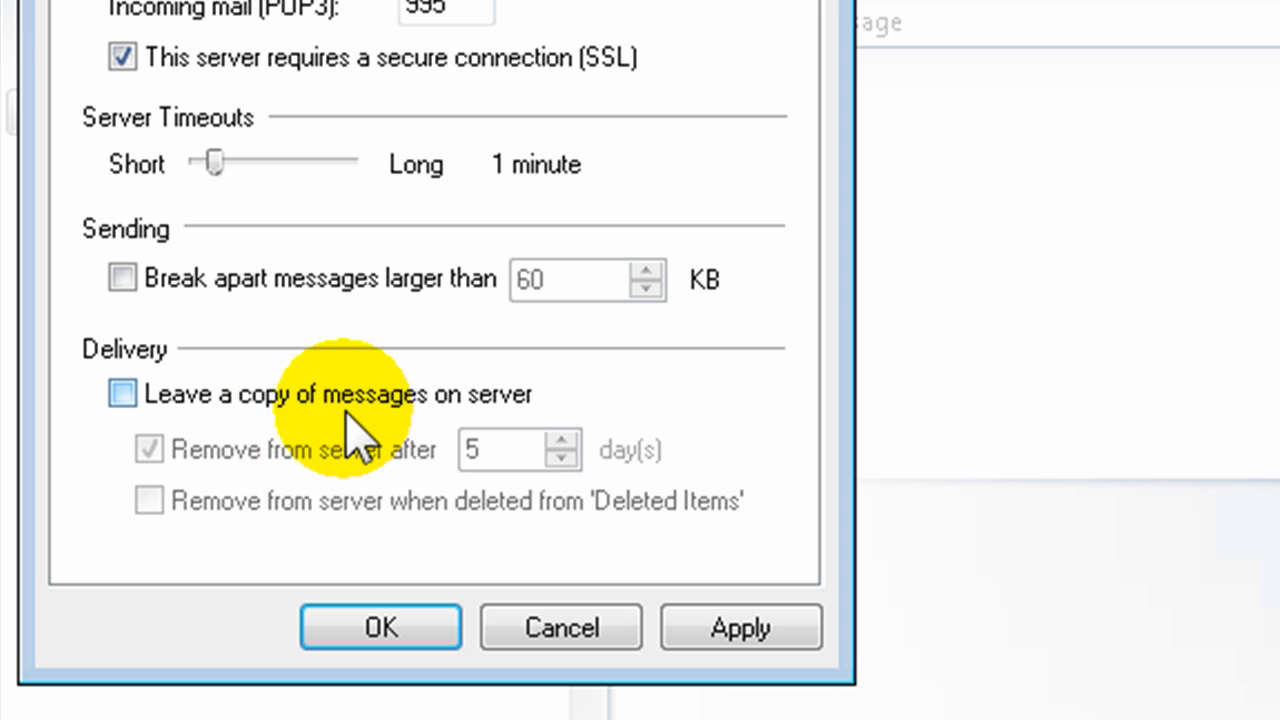
mouse_move(564, 414)
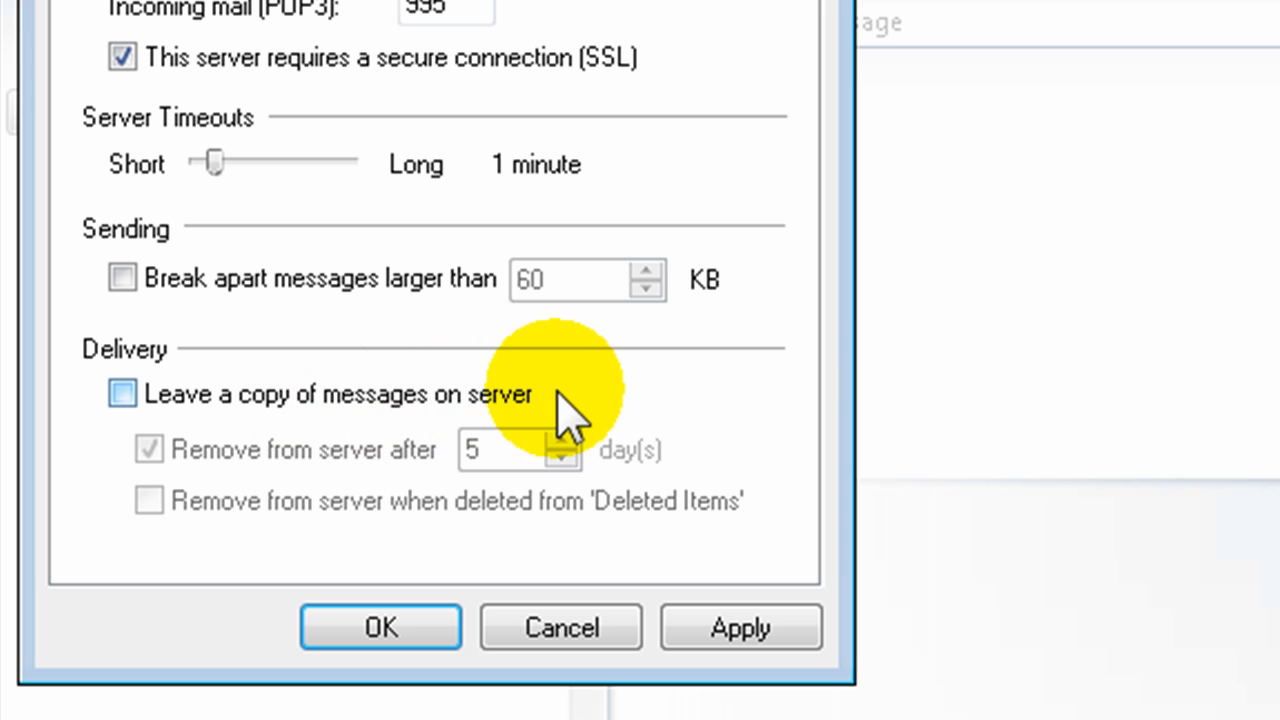
left_click(122, 392)
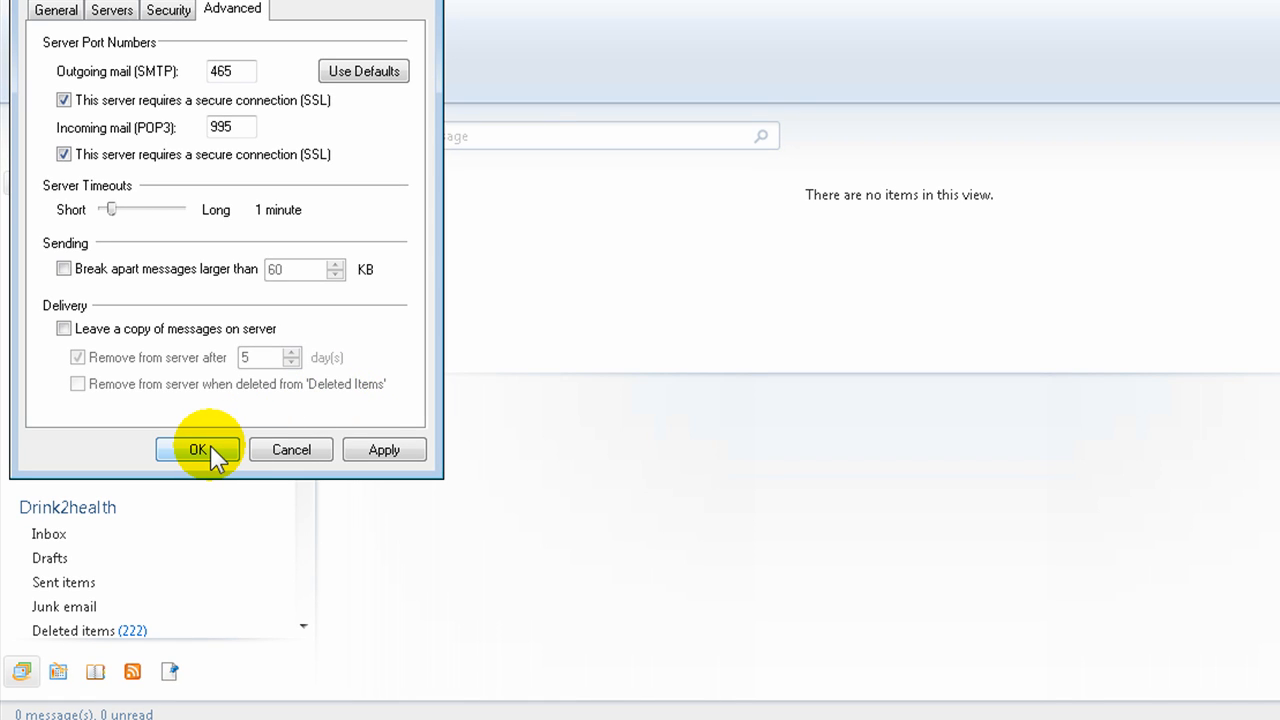
left_click(196, 448)
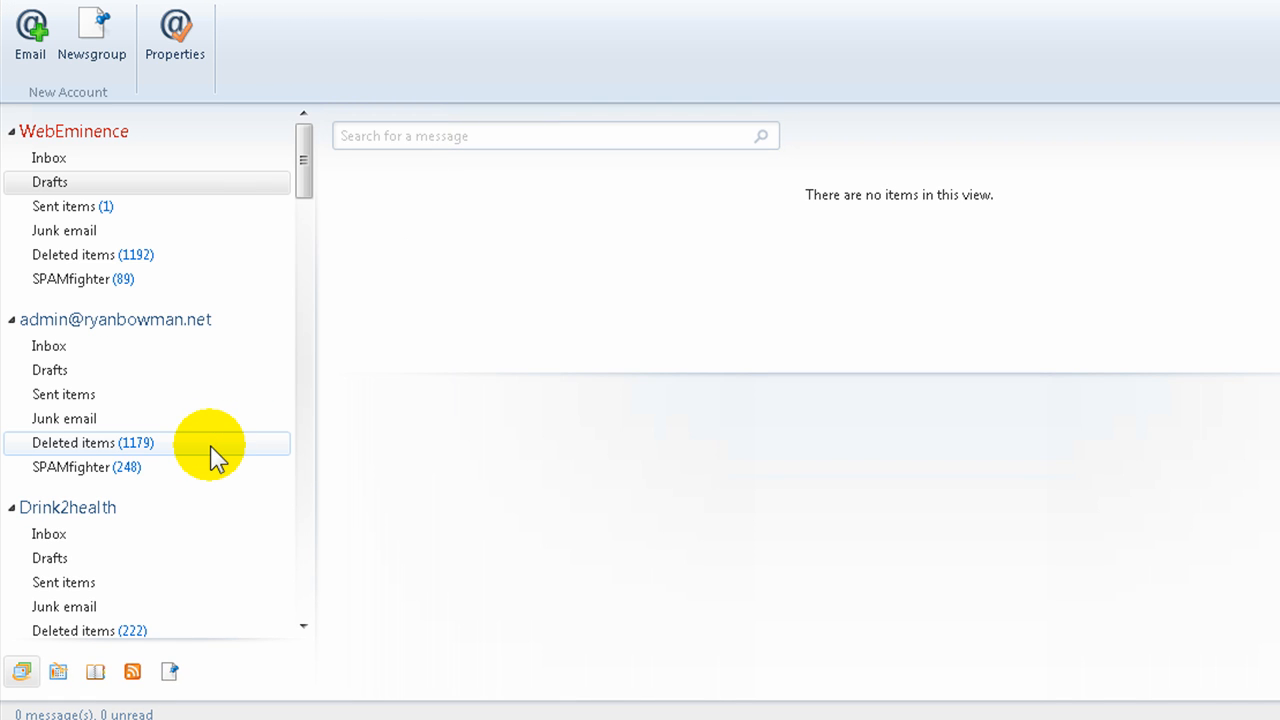